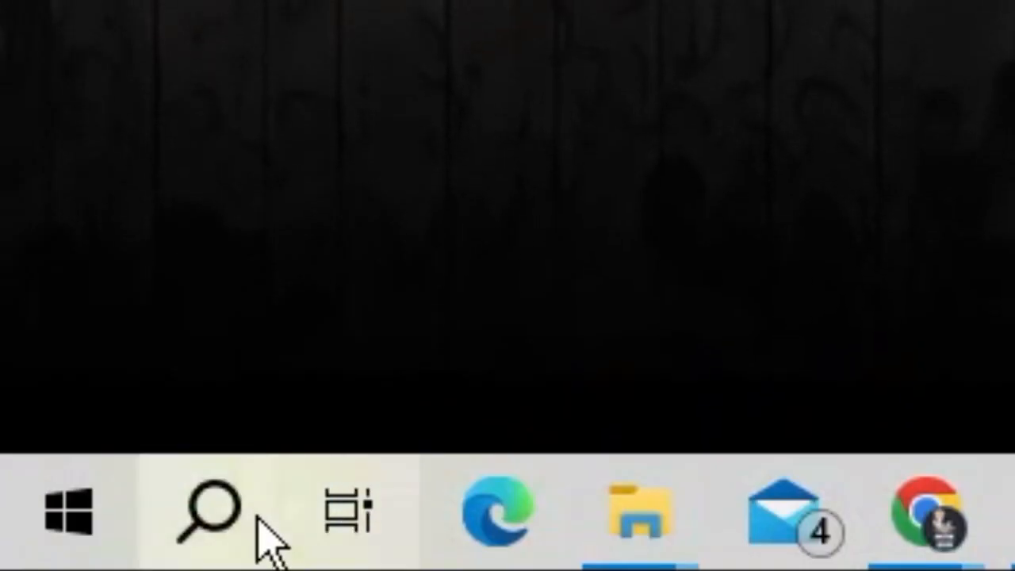
Step: Search for 'roblox' and open the context menu of the Roblox Player best match
left_click(208, 511)
type("roblox")
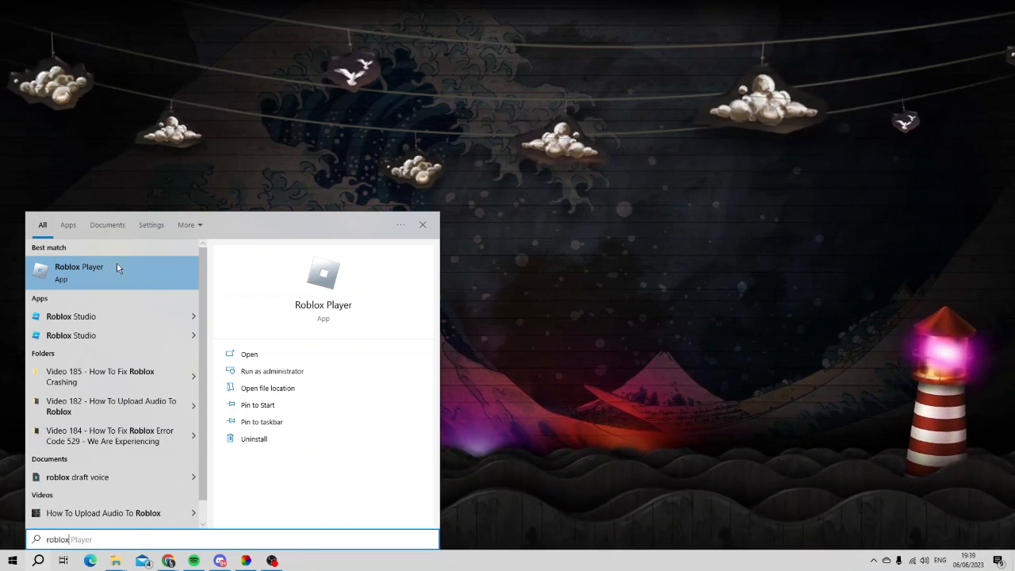
right_click(79, 272)
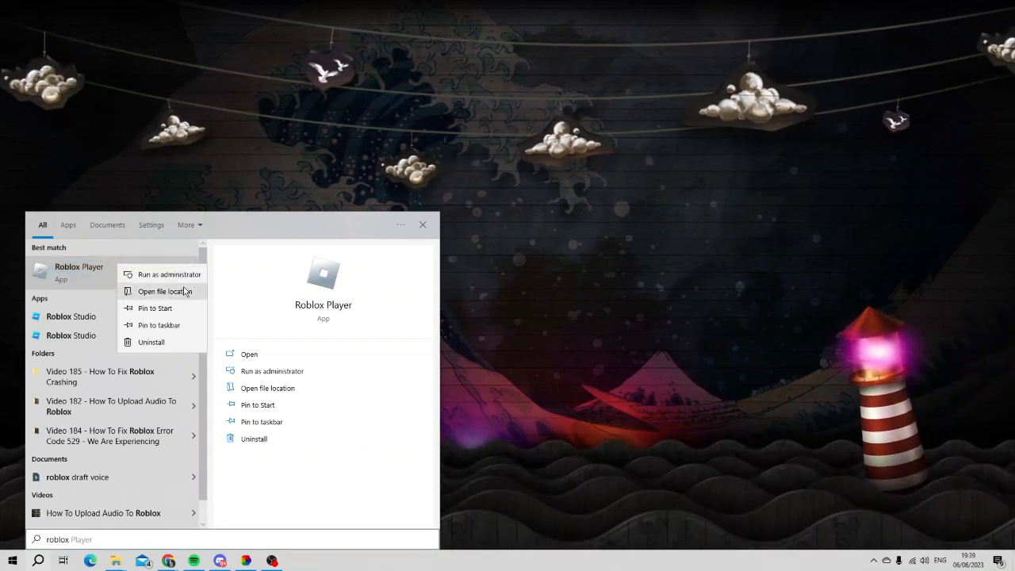
Step: Open Roblox Player's file location and bring up the shortcut's context menu
left_click(164, 291)
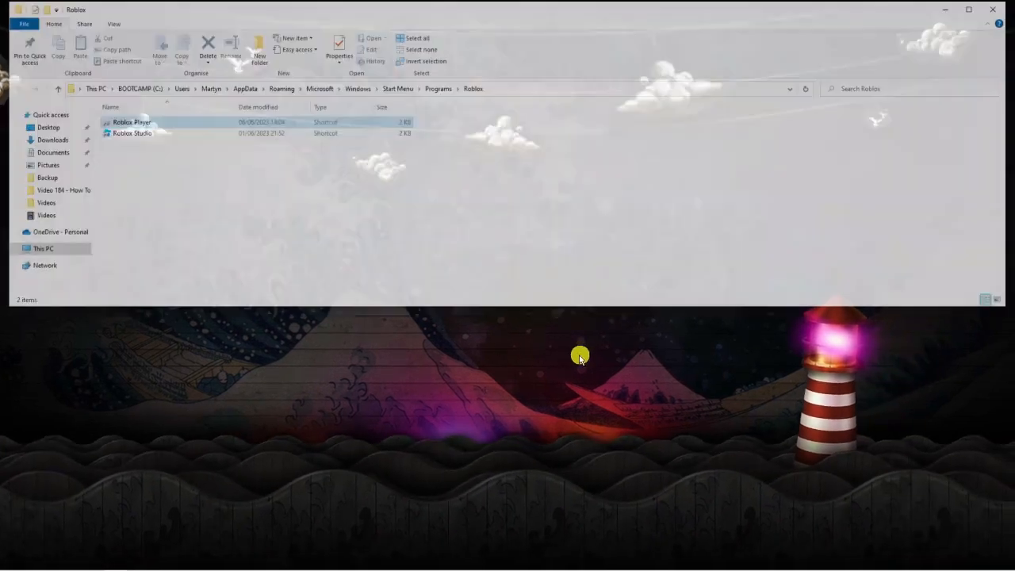
left_click(153, 143)
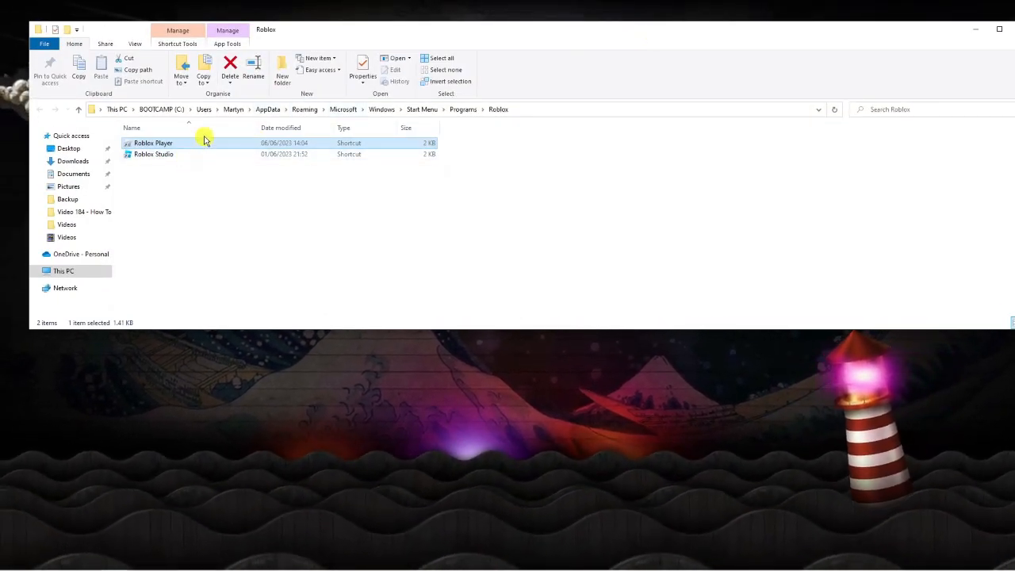
right_click(153, 143)
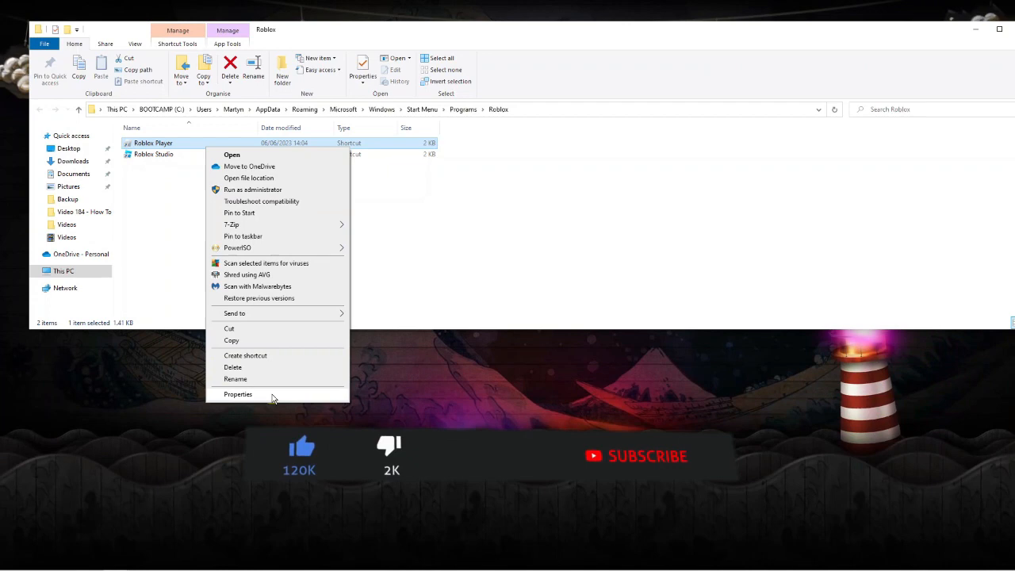
Step: Open the Roblox Player shortcut's Properties and reach the Compatibility tab
left_click(237, 394)
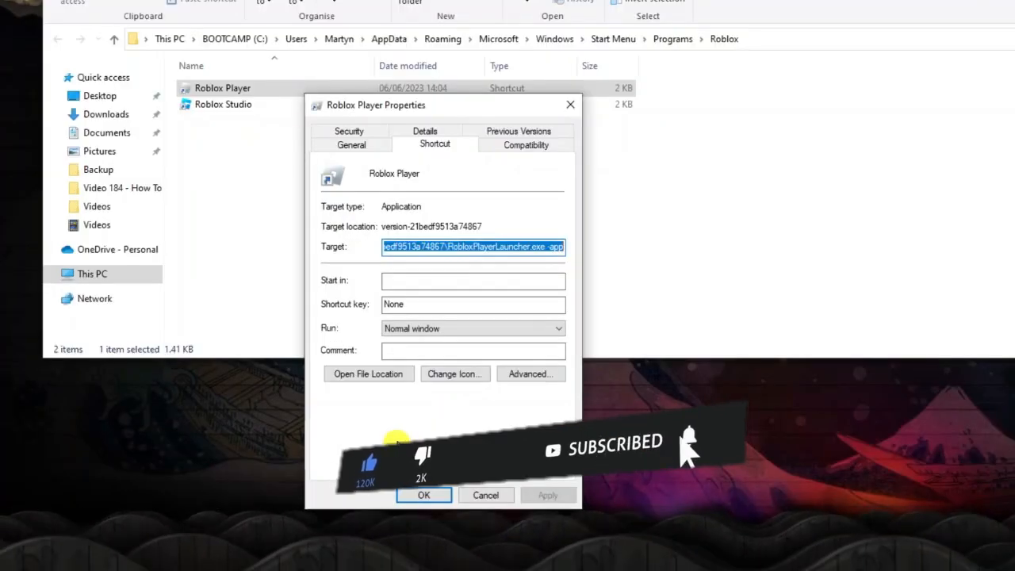
left_click(351, 144)
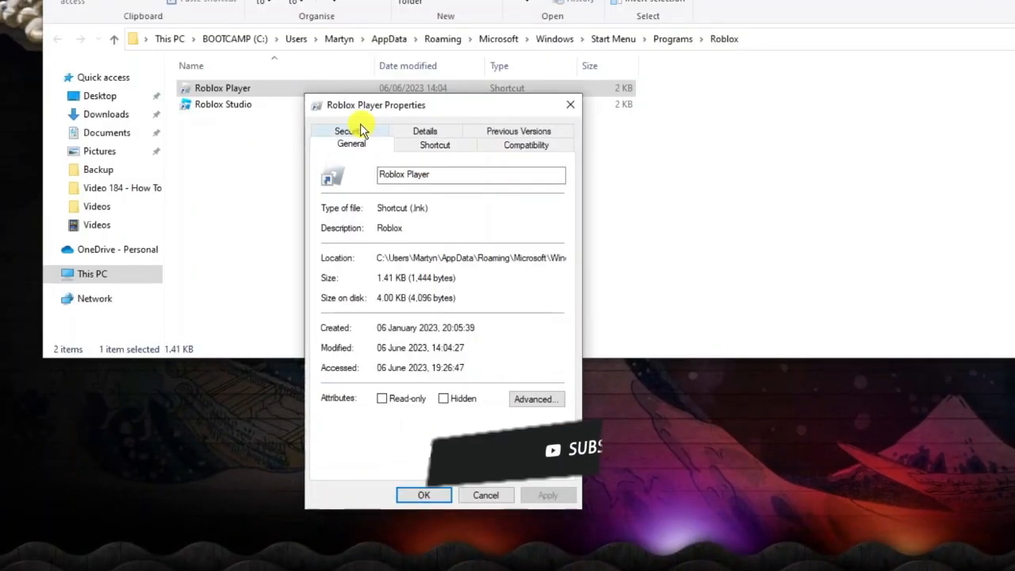
left_click(434, 144)
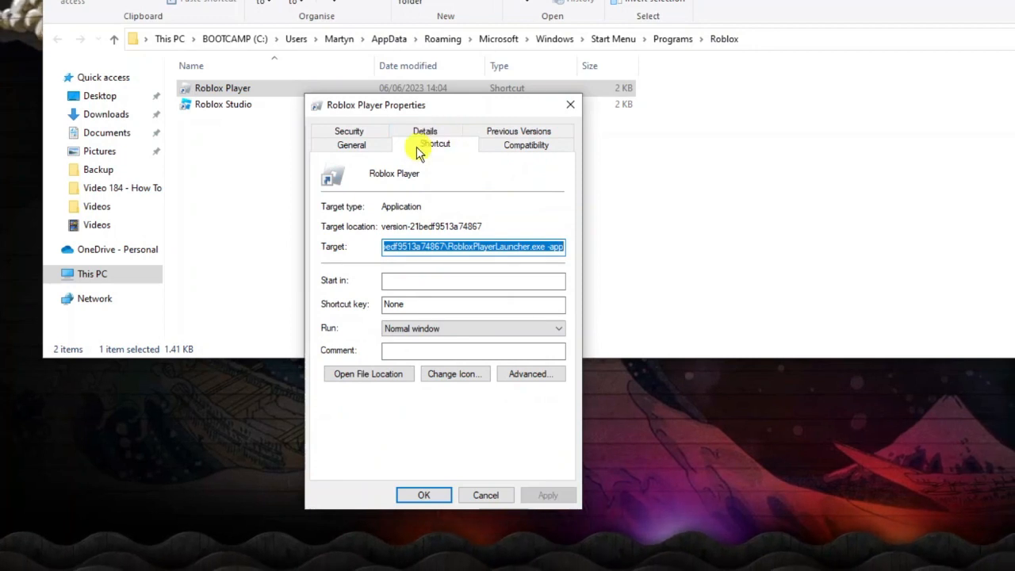
mouse_move(396, 154)
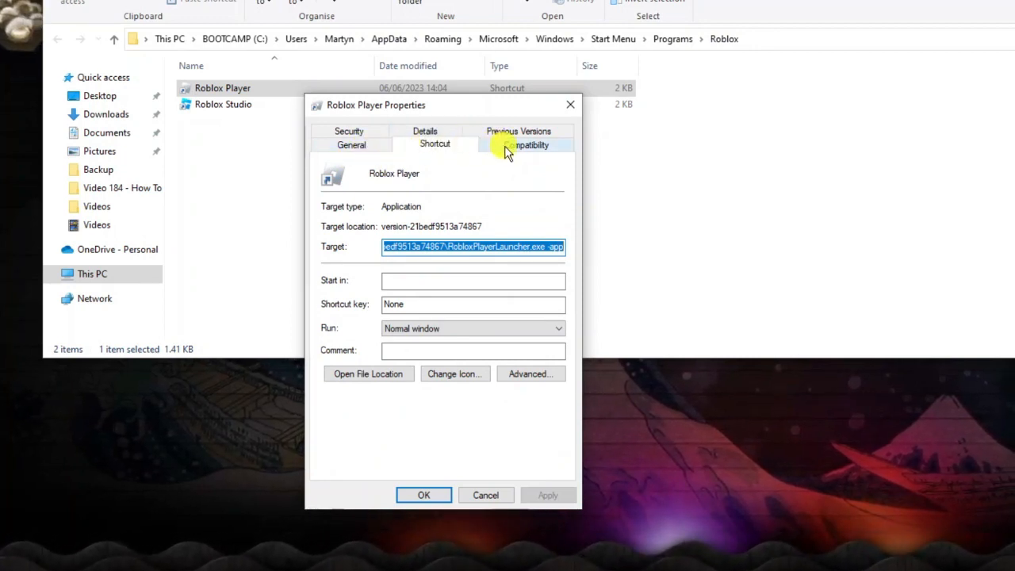
left_click(525, 144)
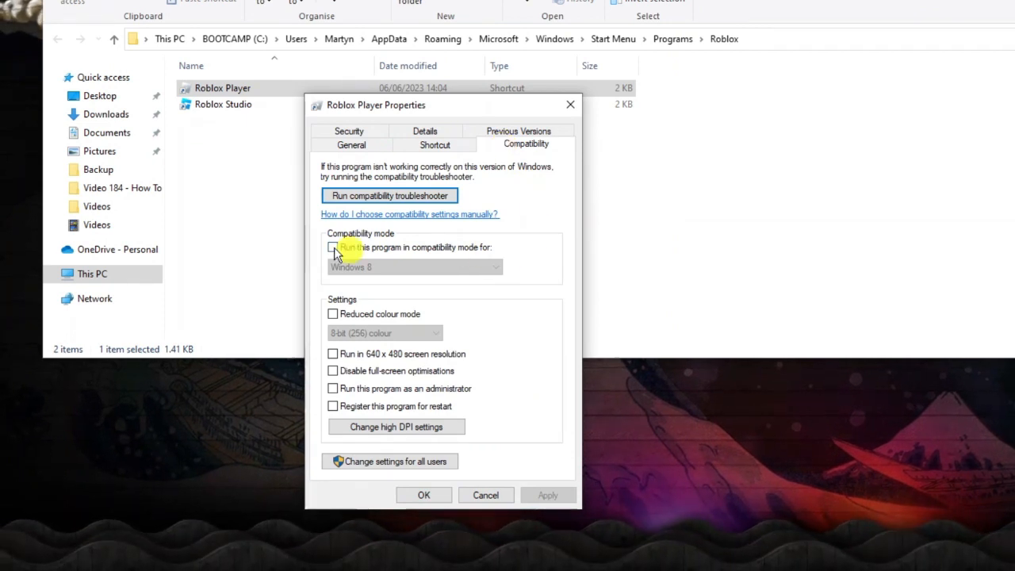
mouse_move(401, 244)
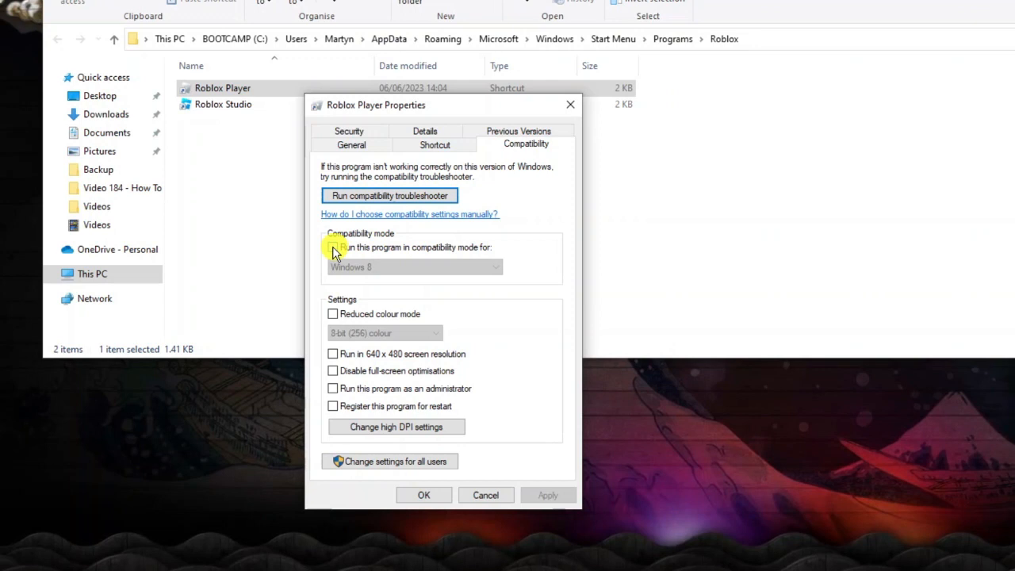
Step: Apply Windows 7 compatibility mode, run as administrator, and disabled full-screen optimisations
left_click(332, 247)
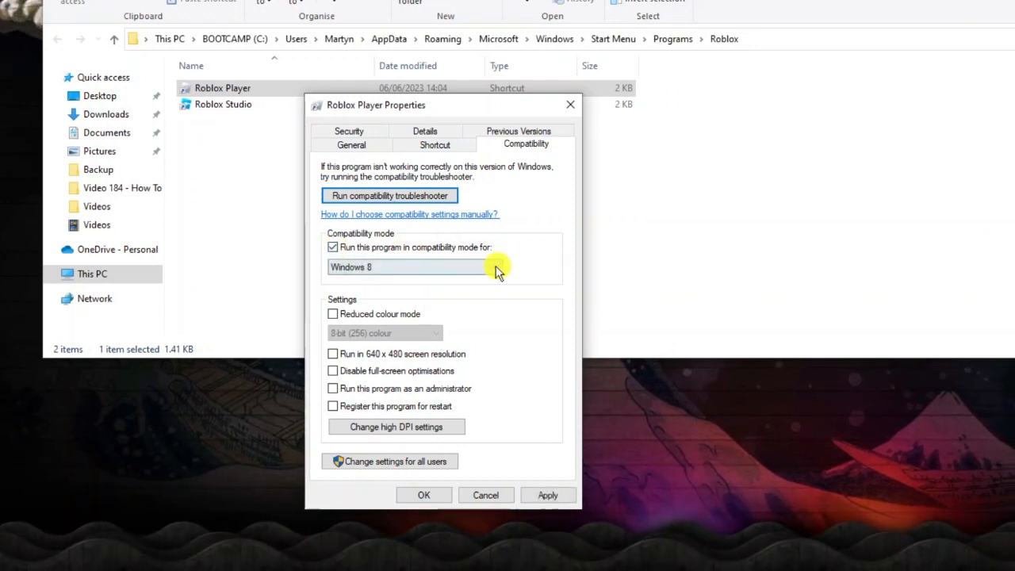
left_click(495, 266)
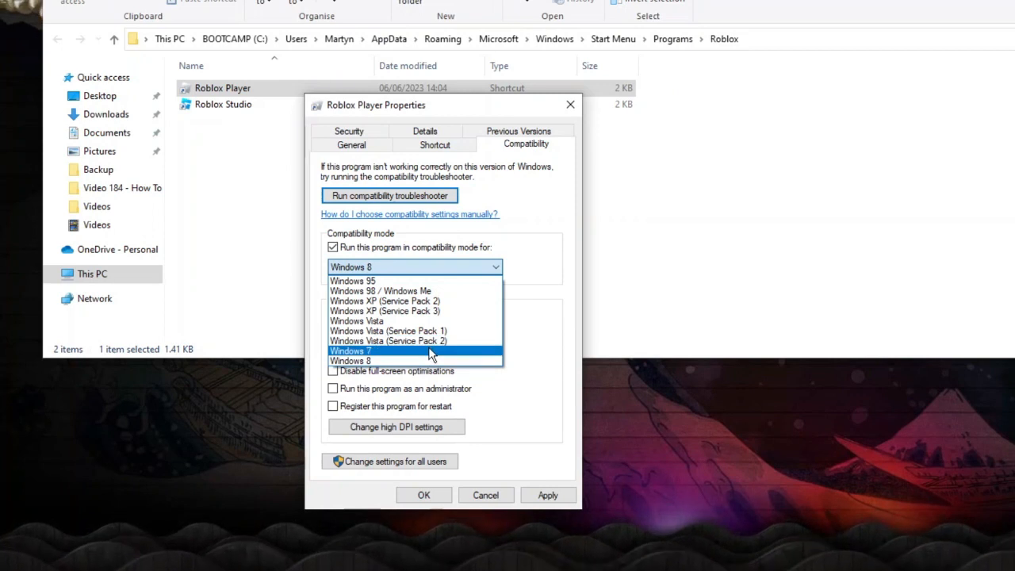
left_click(350, 351)
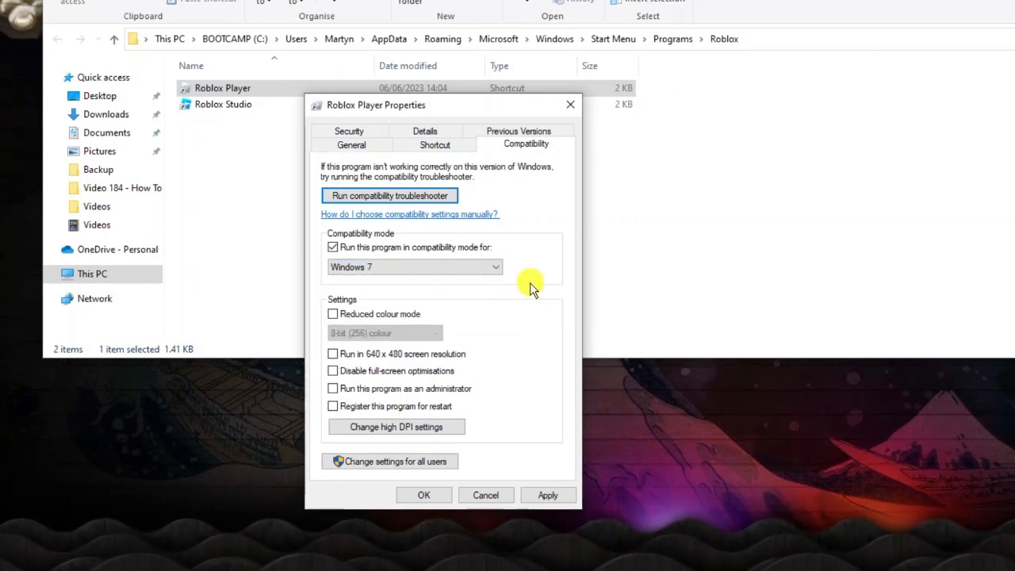
mouse_move(368, 325)
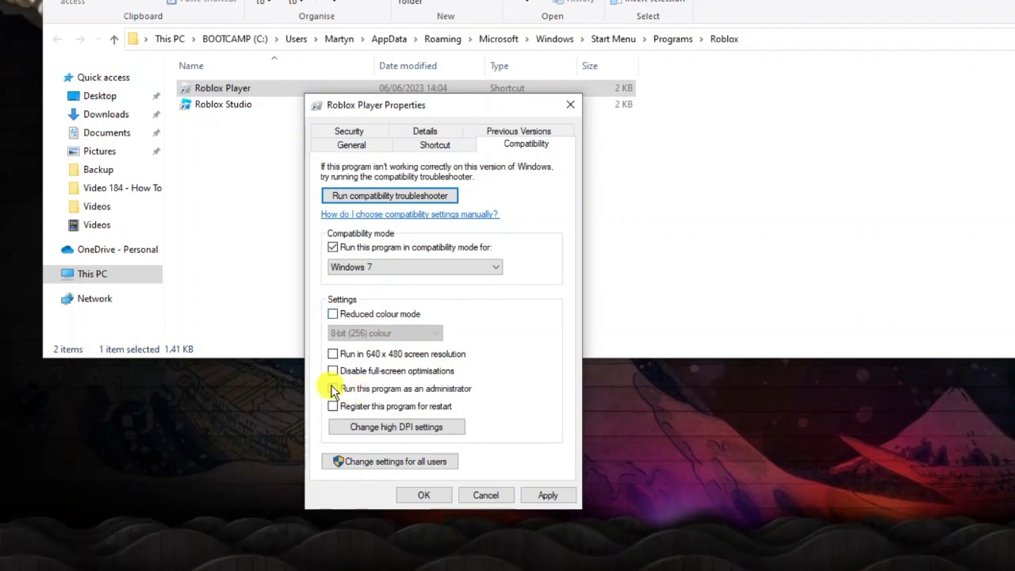
left_click(332, 388)
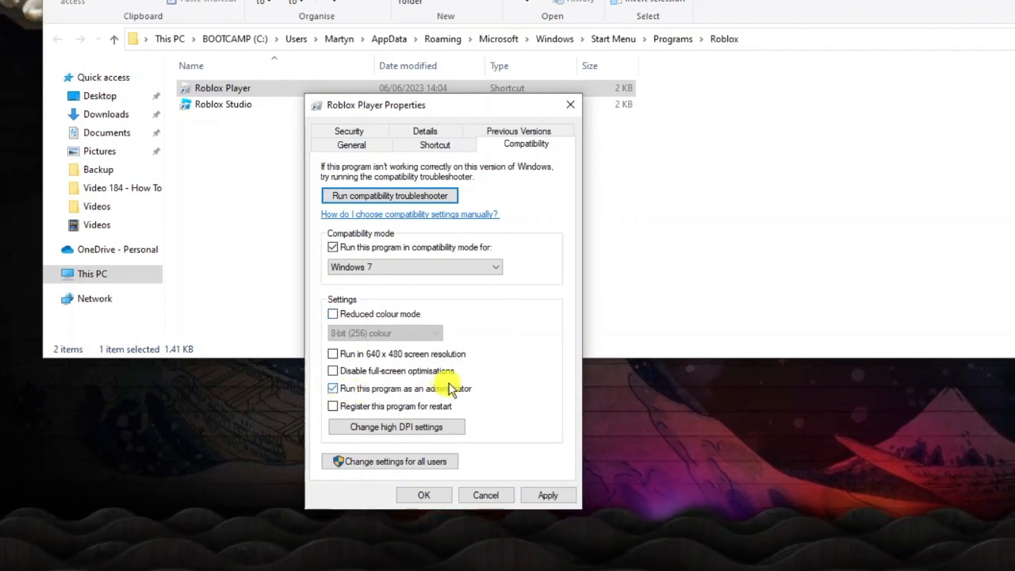
left_click(332, 370)
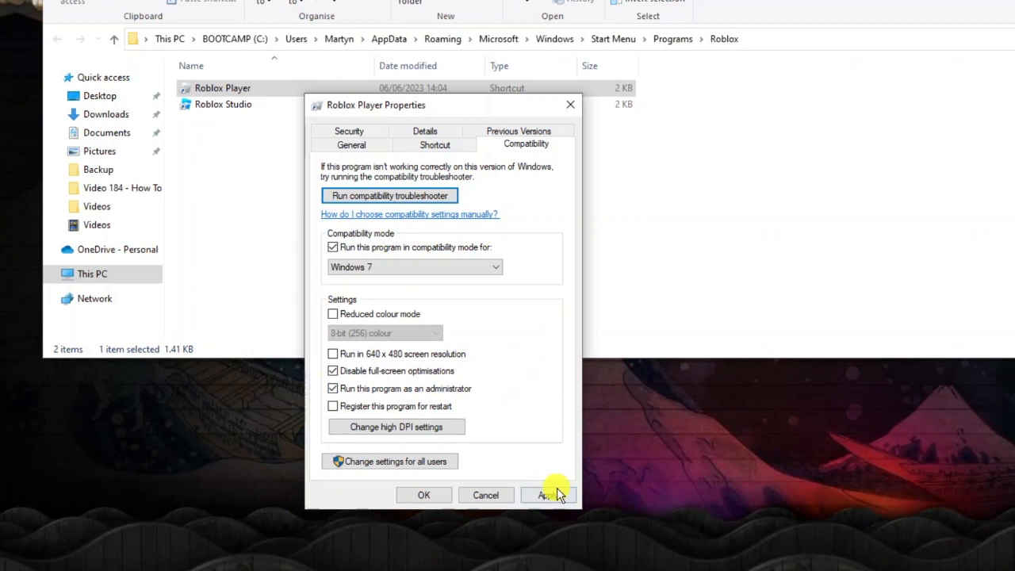
left_click(547, 495)
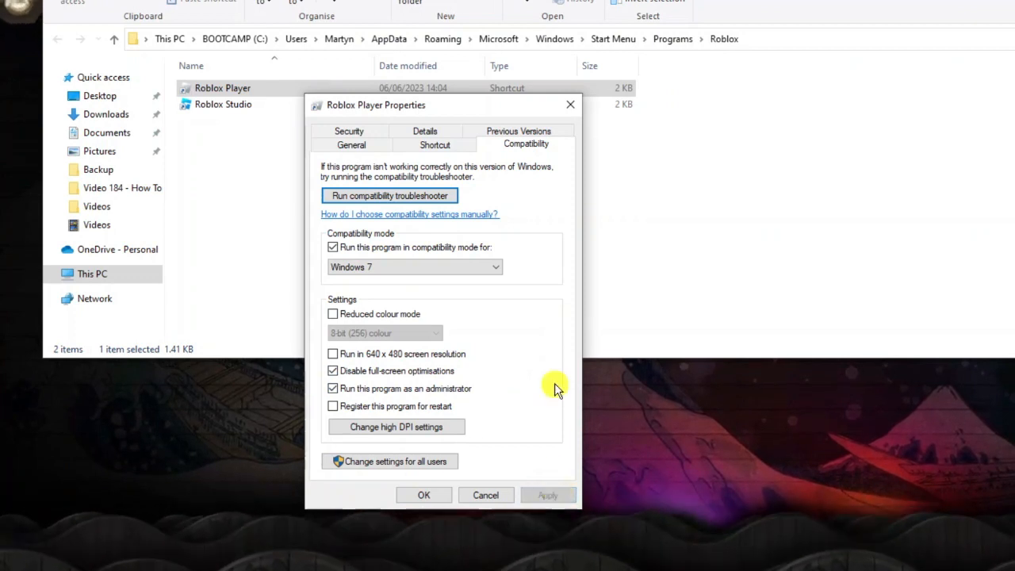
mouse_move(511, 345)
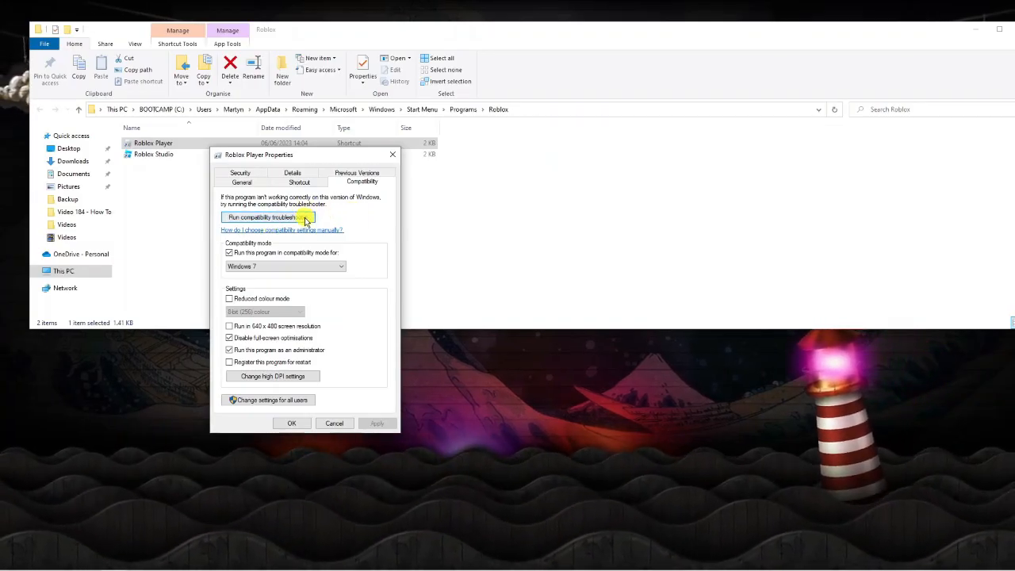
Step: Run the compatibility troubleshooter and apply its recommended settings to Roblox Player
left_click(268, 217)
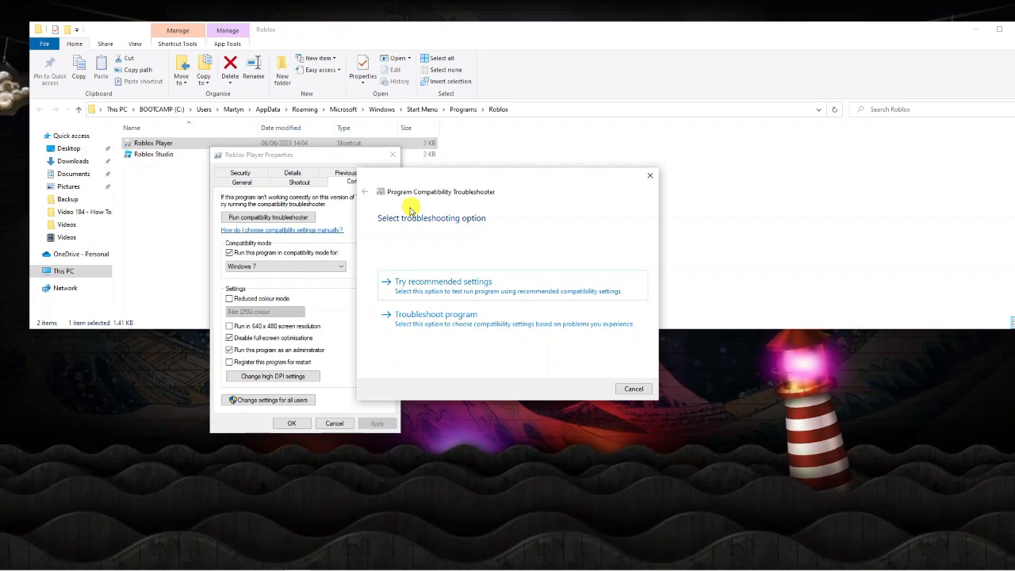
mouse_move(472, 276)
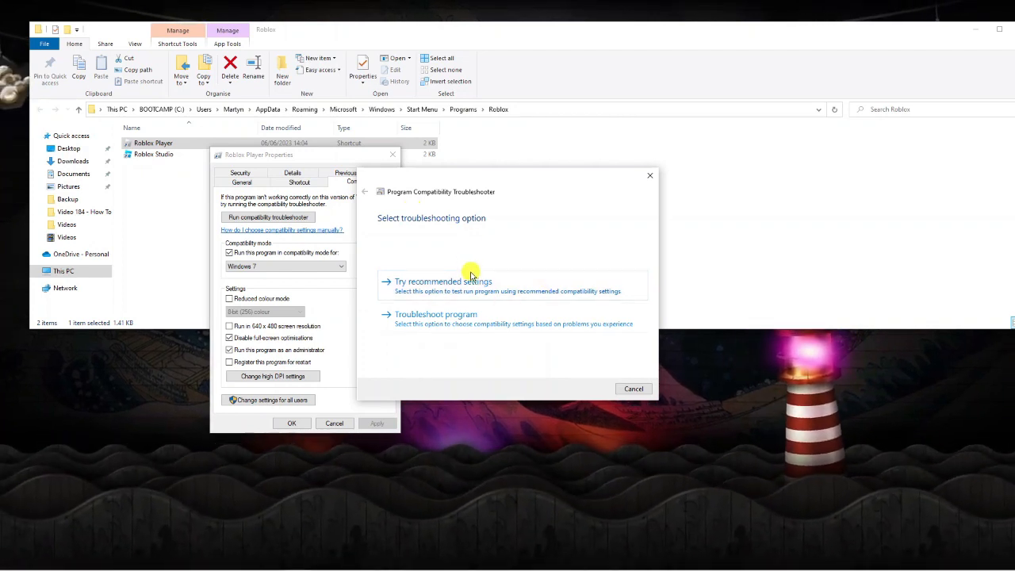
mouse_move(494, 290)
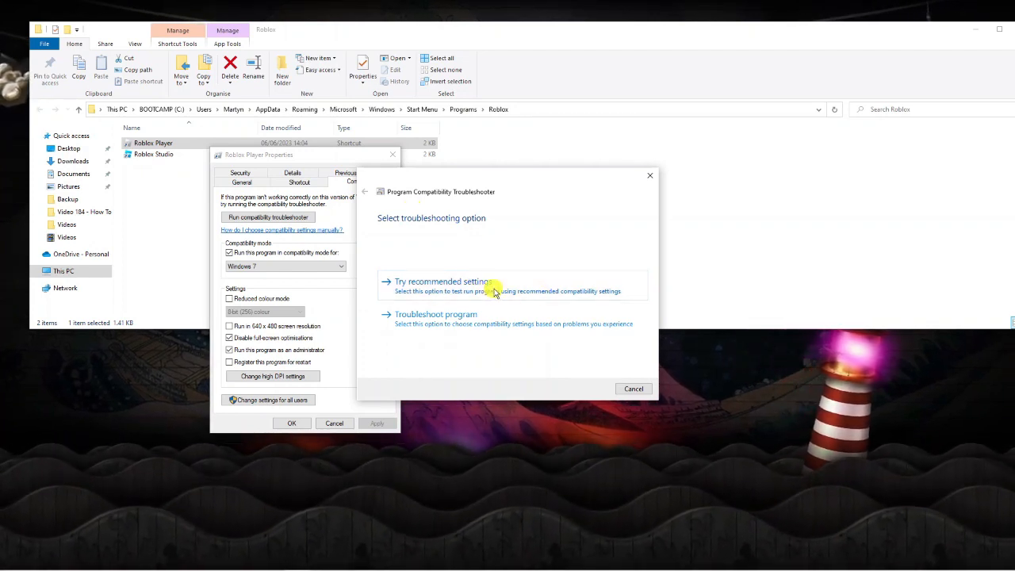
left_click(442, 281)
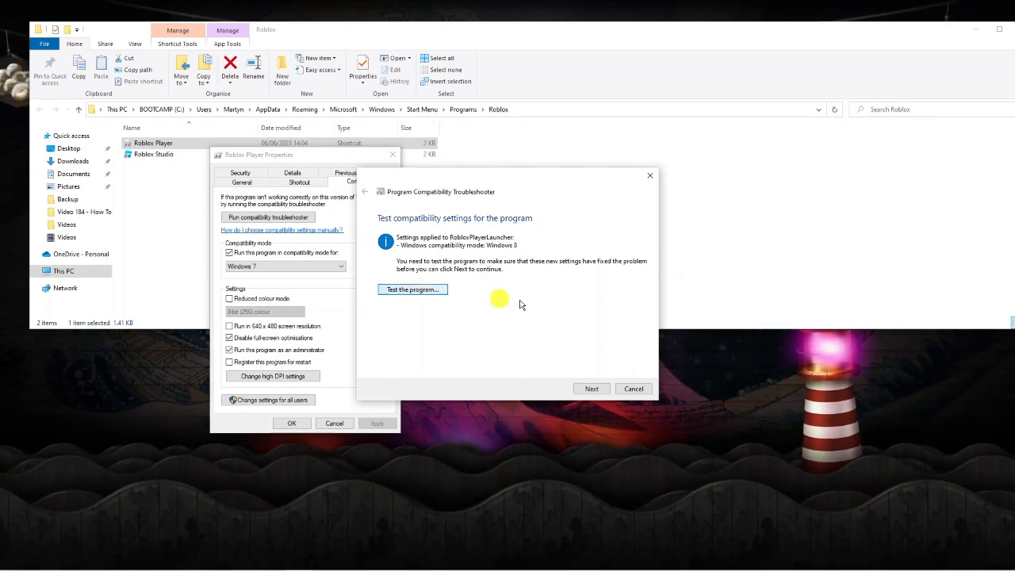
Step: Test-run Roblox and dismiss the 'Roblox is successfully installed' message
left_click(412, 288)
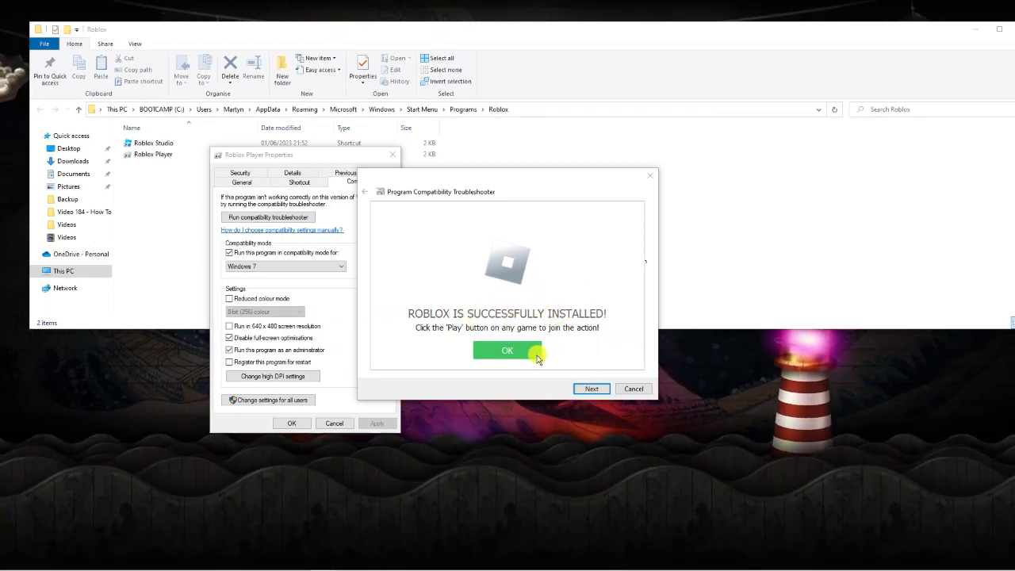
left_click(507, 350)
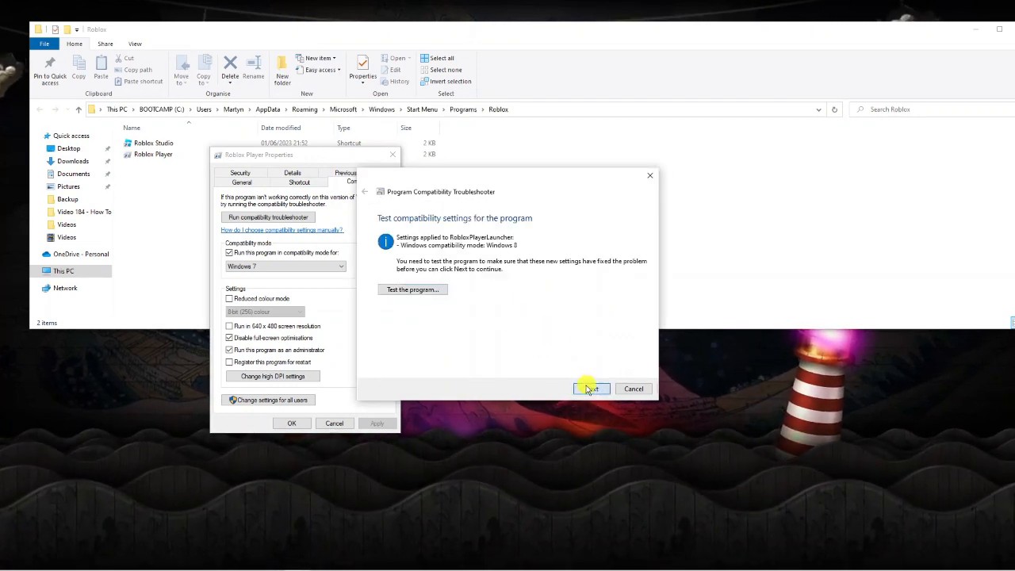
Step: Continue and save the tested settings so the problem is reported as fixed
left_click(590, 388)
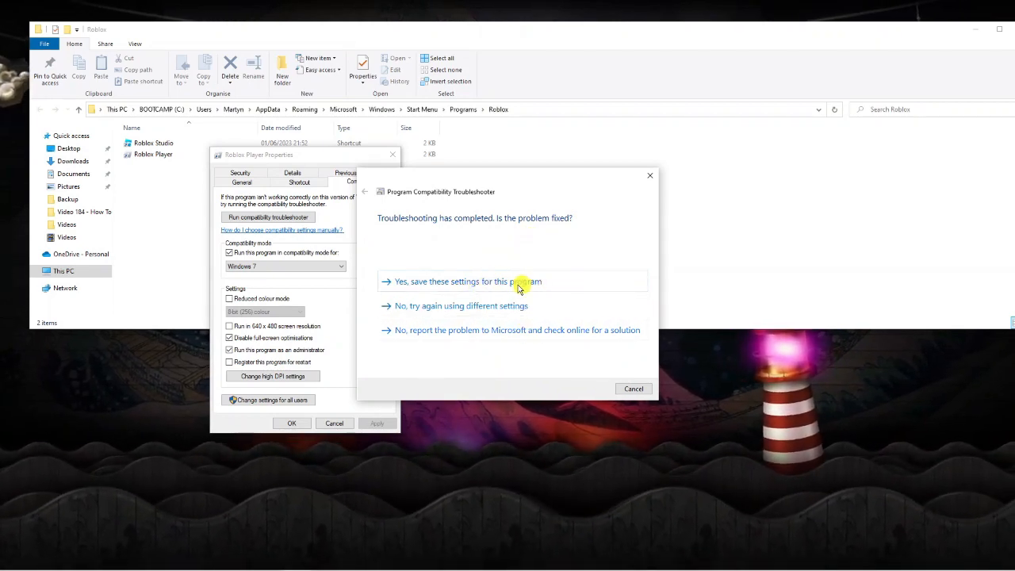
left_click(468, 281)
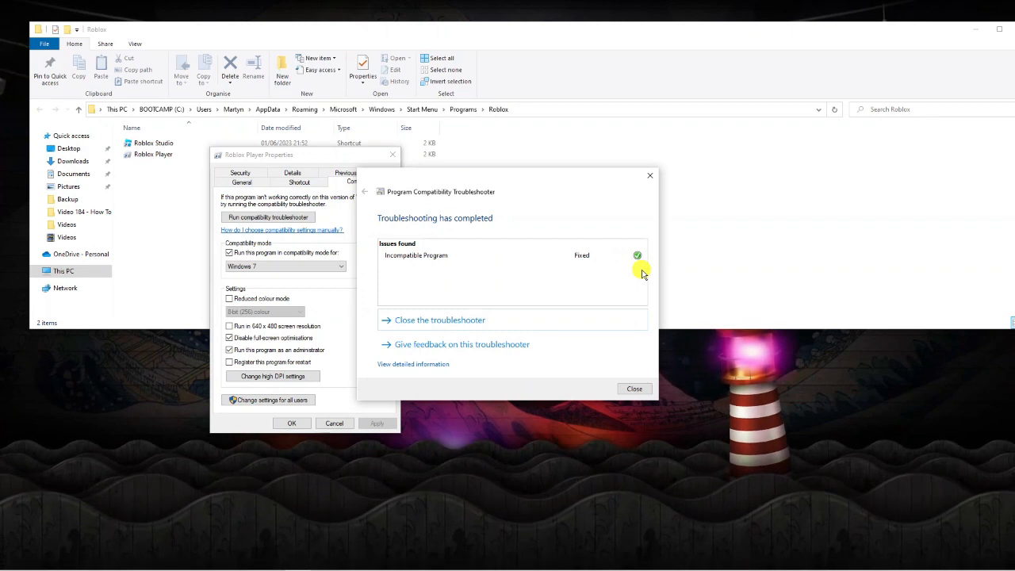
mouse_move(395, 356)
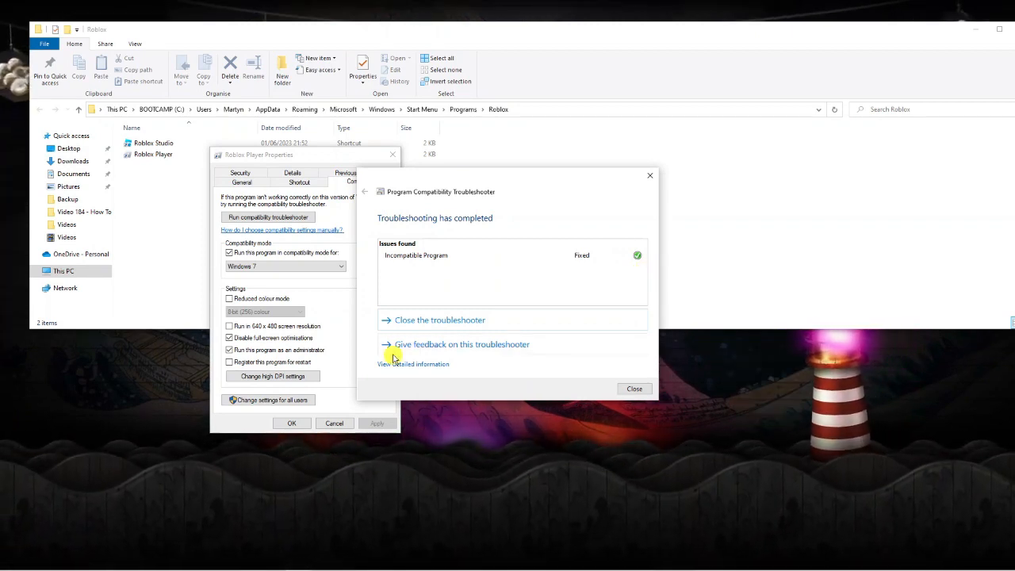